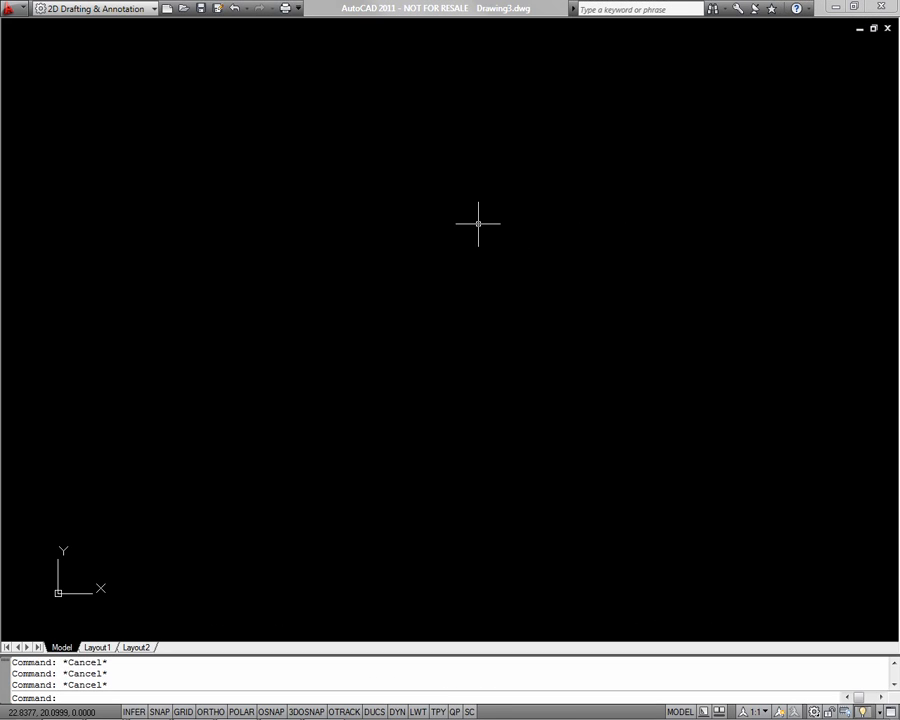
Step: Start a circle with C and place its center near the middle of the drawing
text(c)
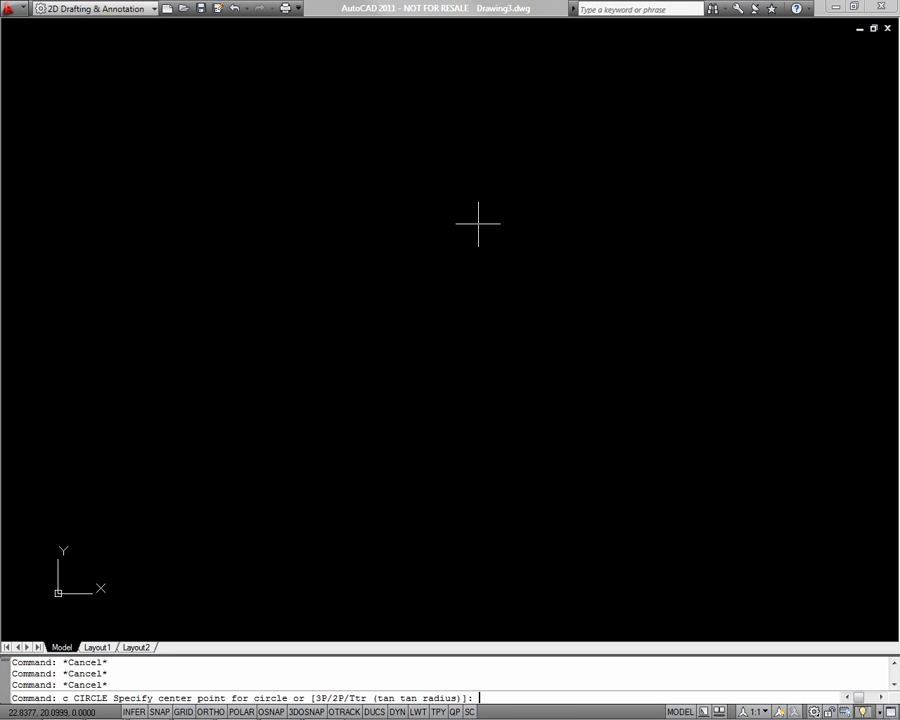
click(465, 240)
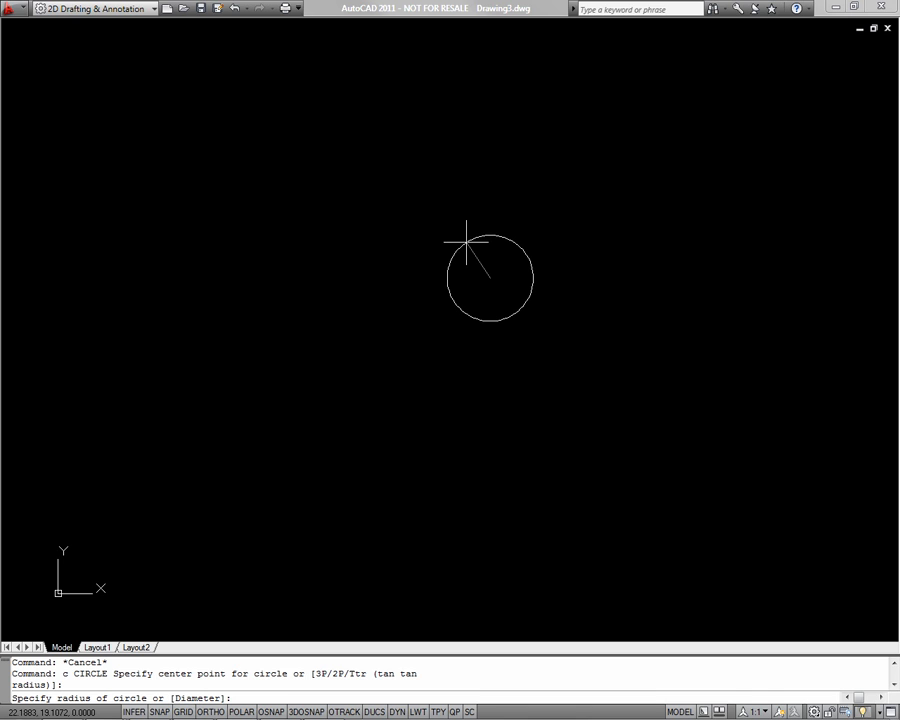
mouse_move(470, 245)
text(d)
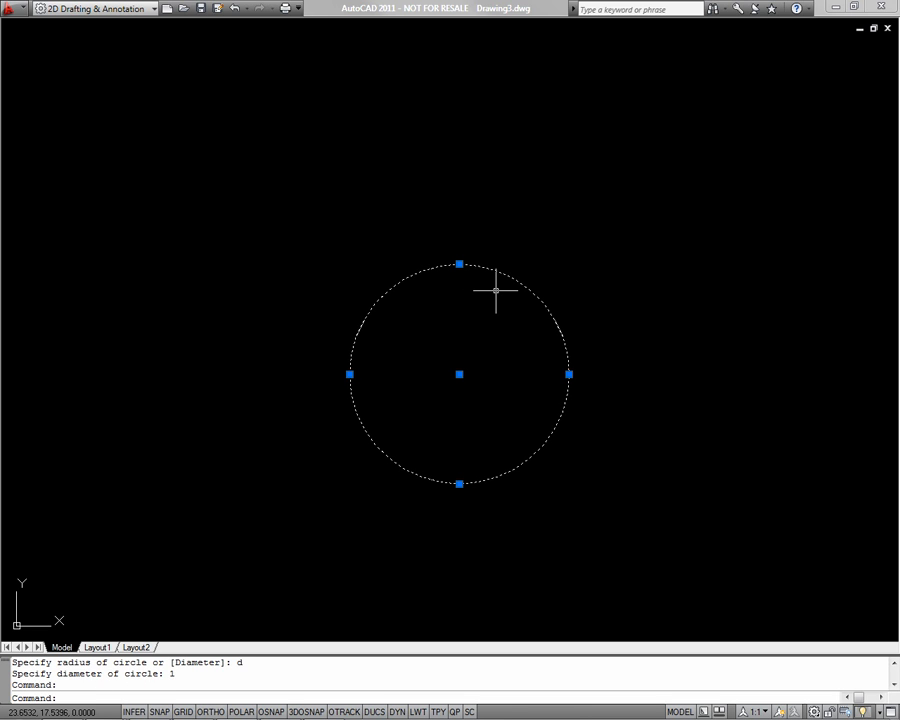
Step: Define the circle as block 'Tag' with a center base point, opened in the block editor
text(b)
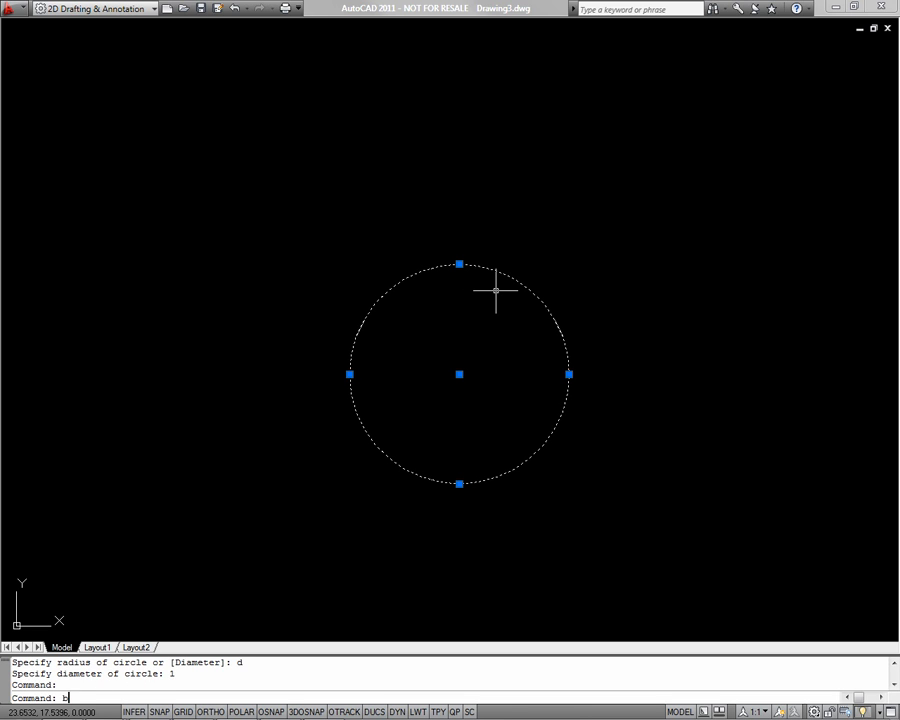
key(Return)
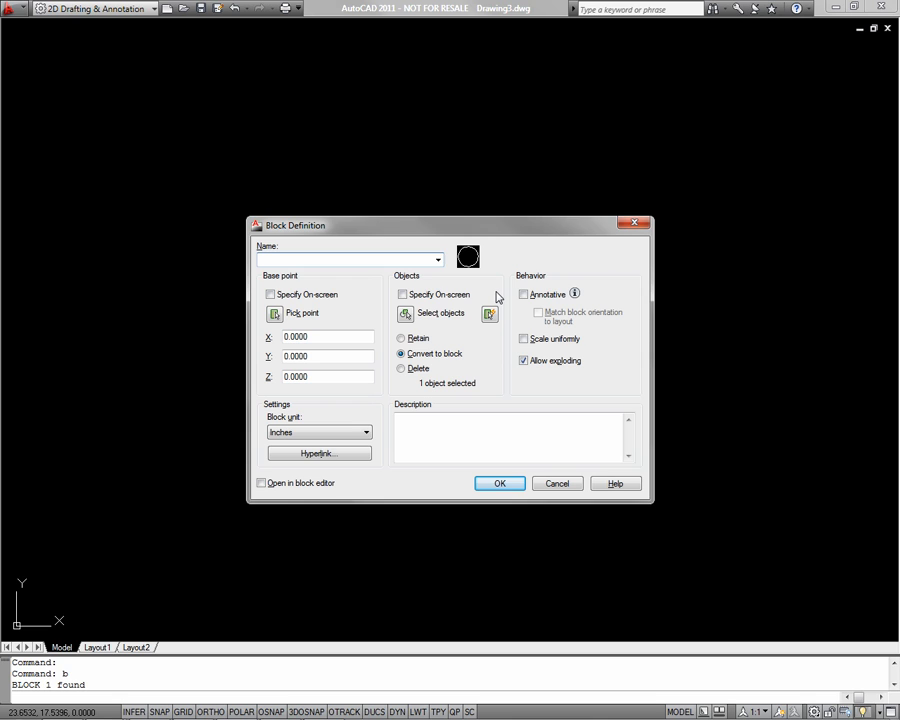
text(T)
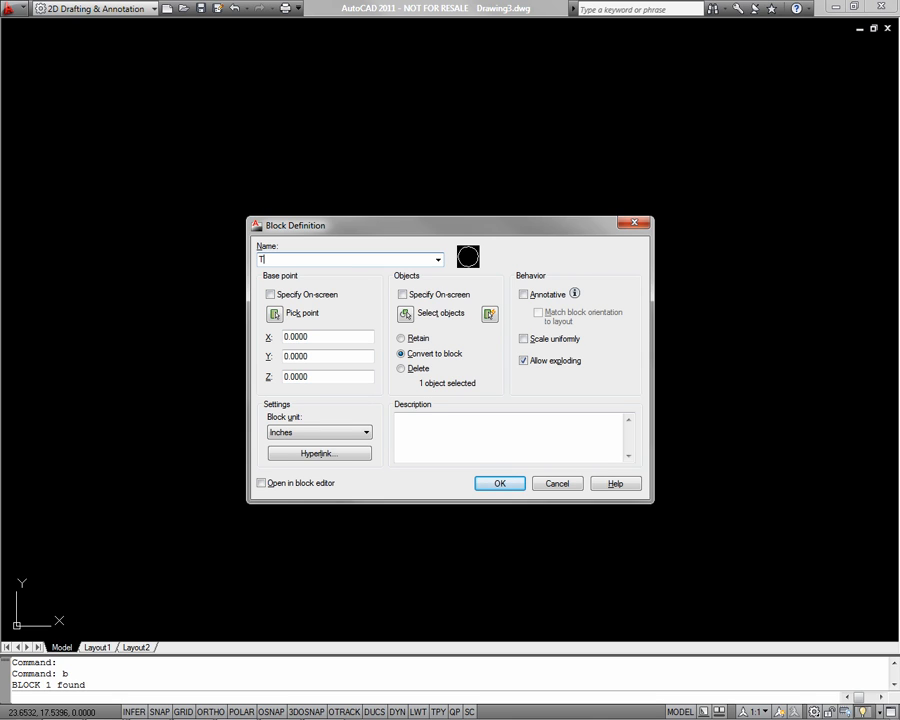
text(ag)
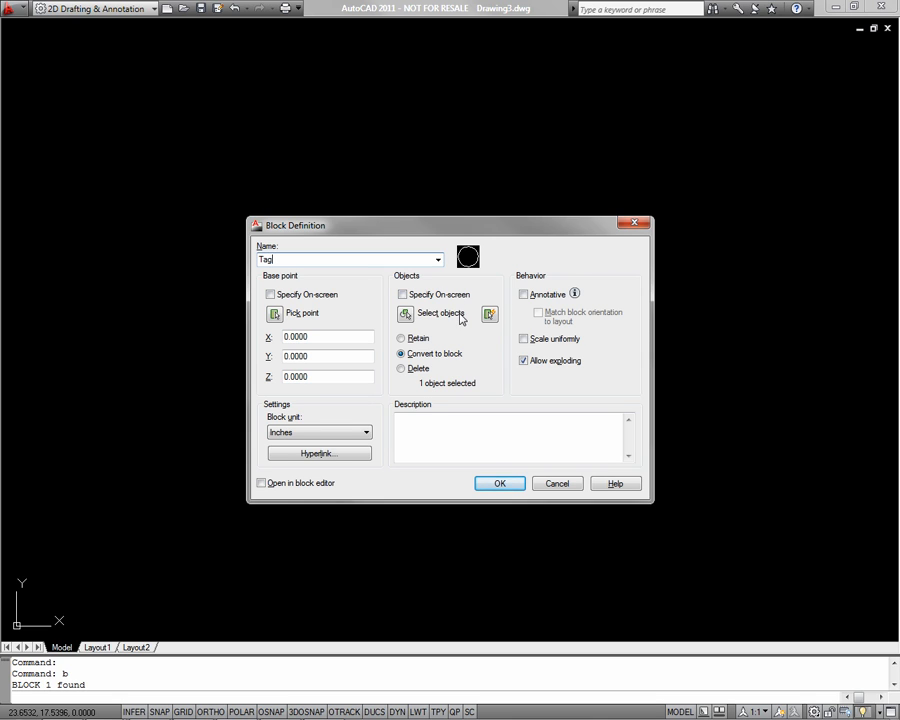
mouse_move(275, 313)
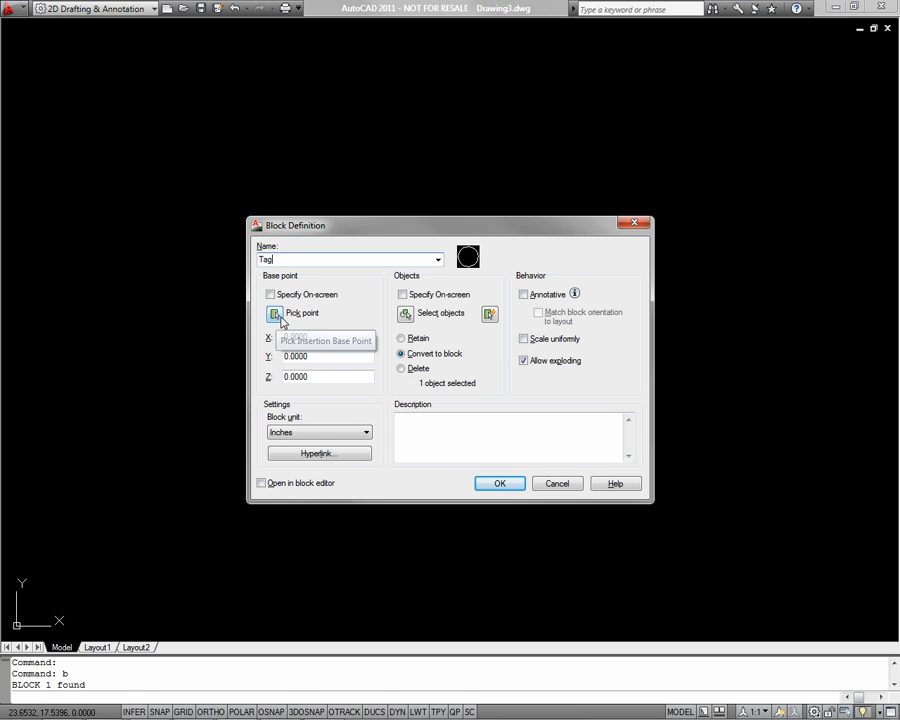
click(274, 313)
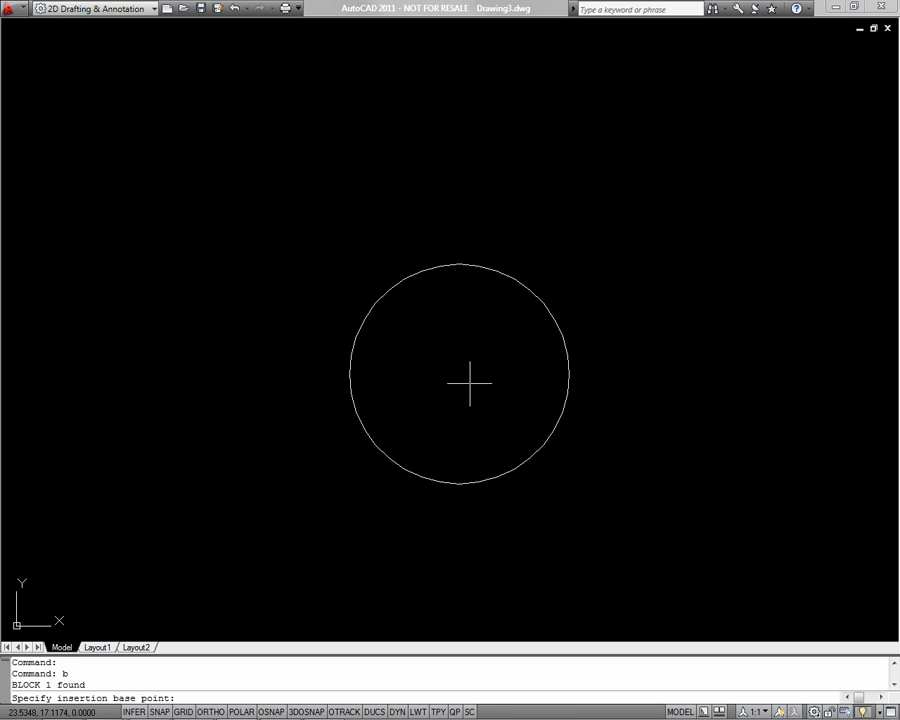
mouse_move(424, 291)
text(cen)
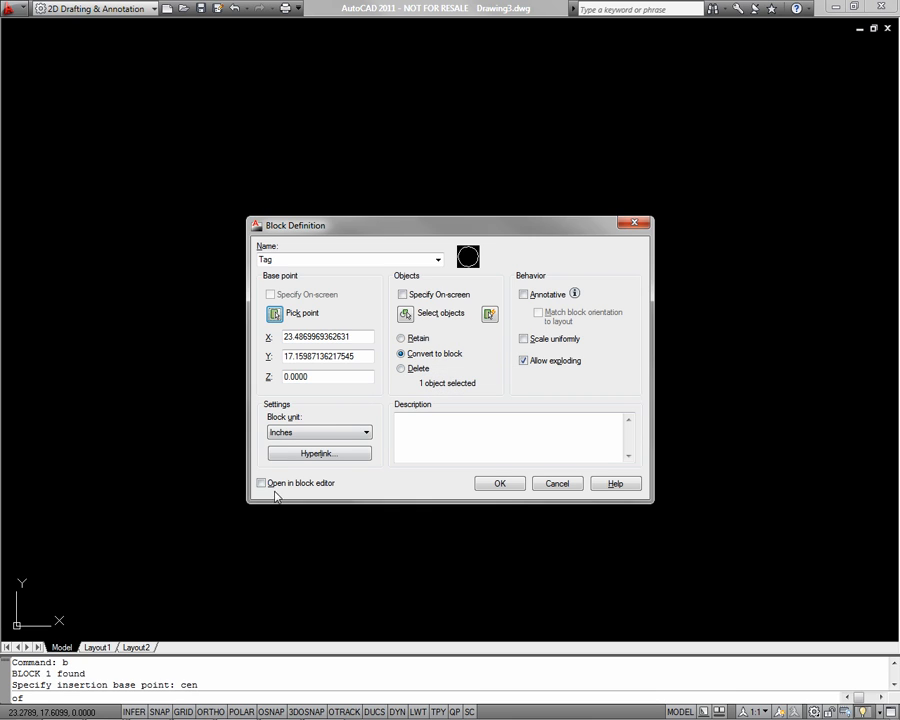
click(262, 483)
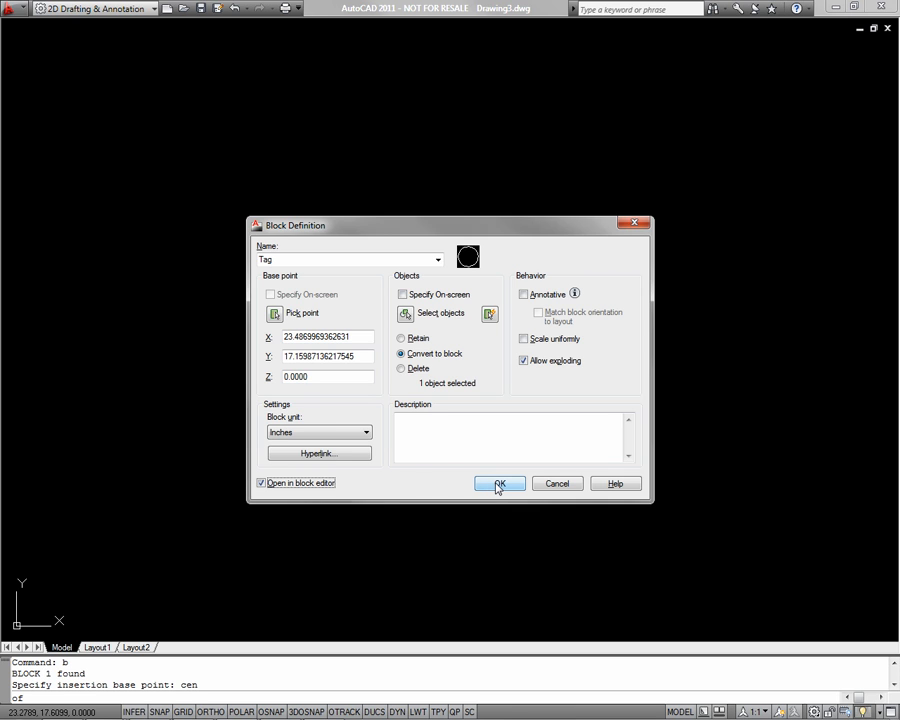
click(499, 484)
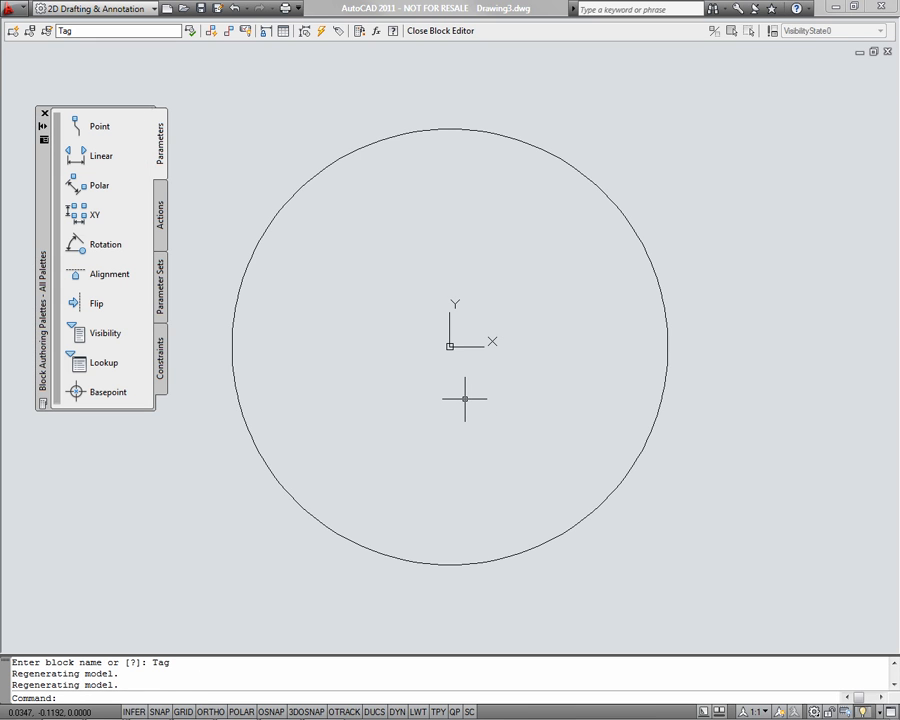
Step: Create attribute tag_block with prompt 'What is the tag number?' and default #
text(att)
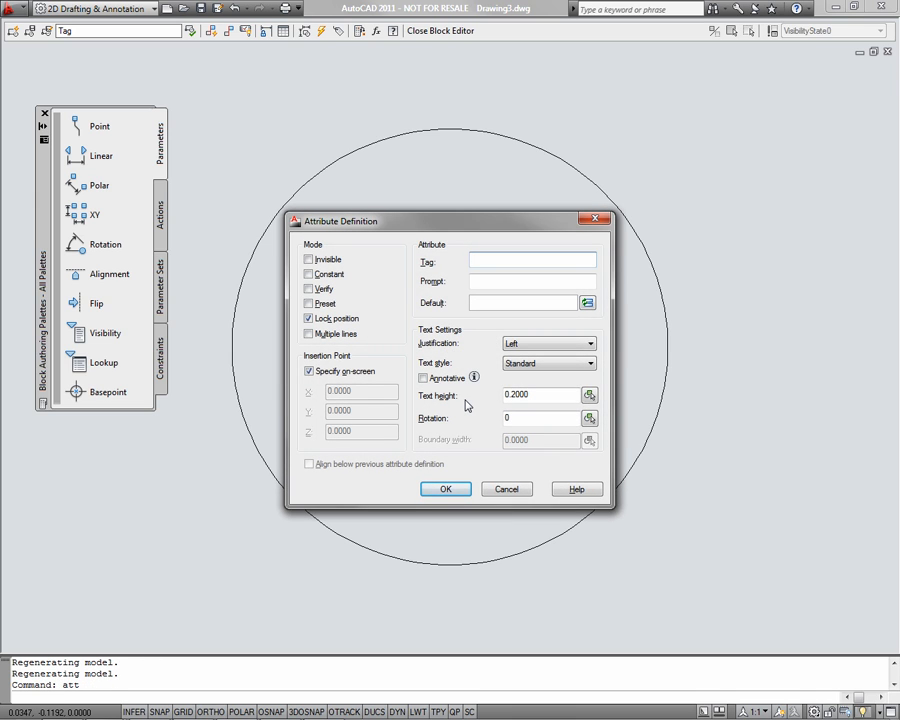
click(532, 261)
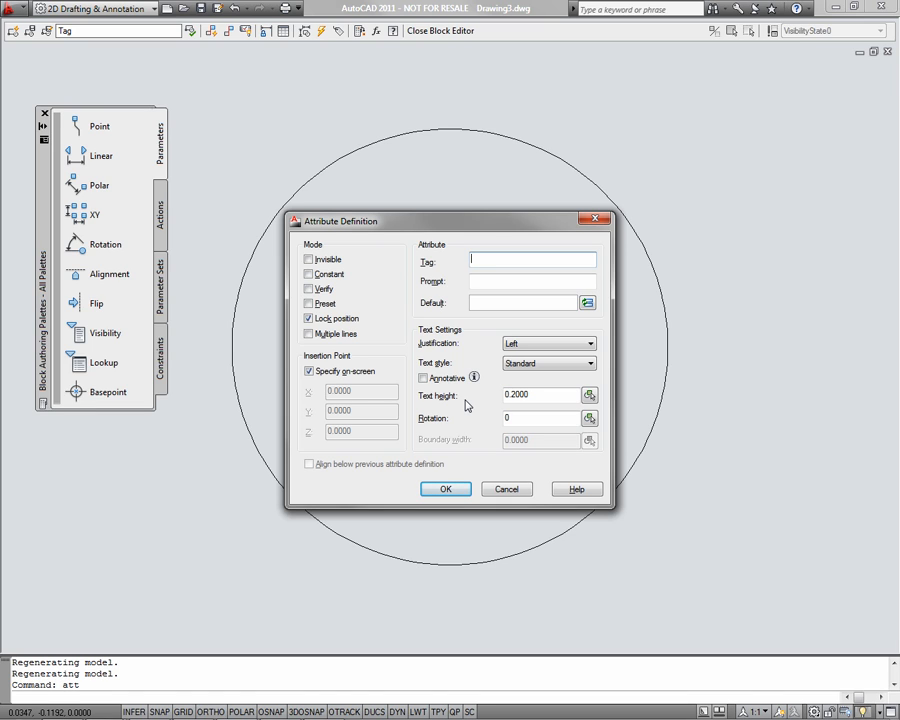
text(tag_block)
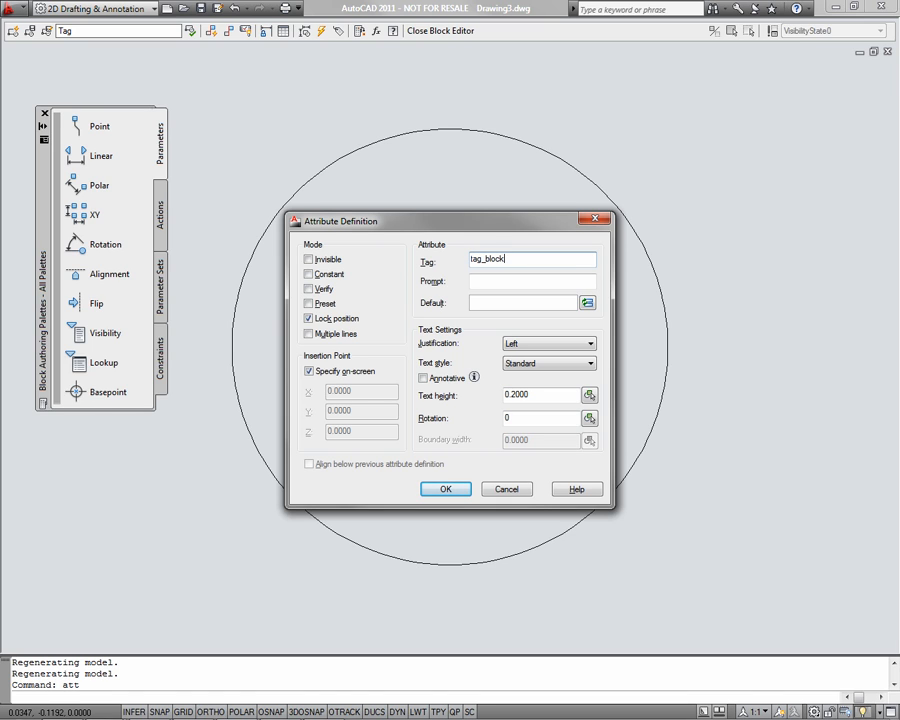
click(532, 281)
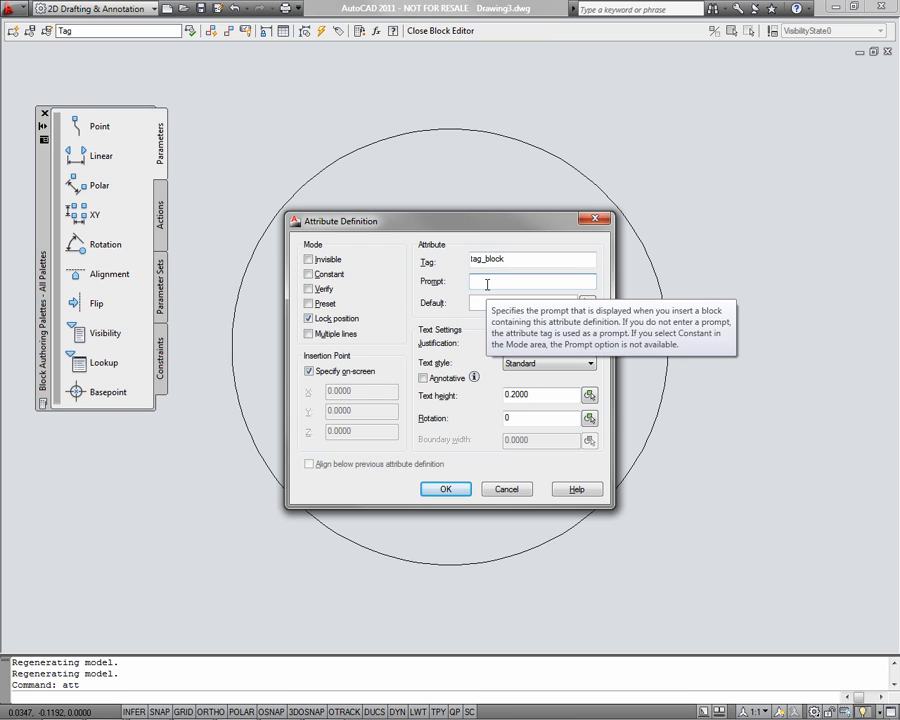
text(What is the tag num)
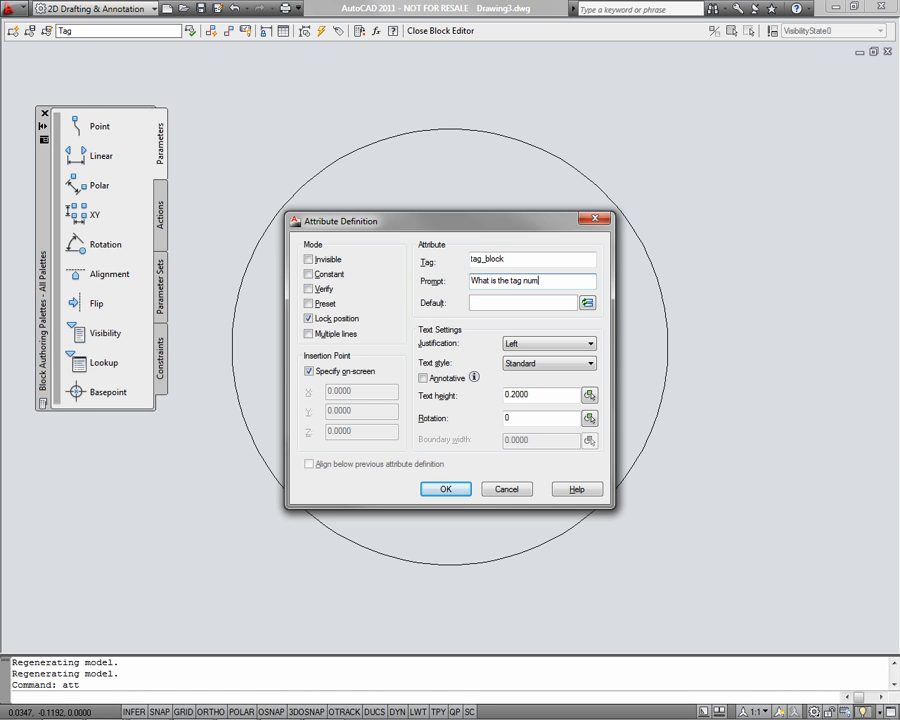
text(ber?)
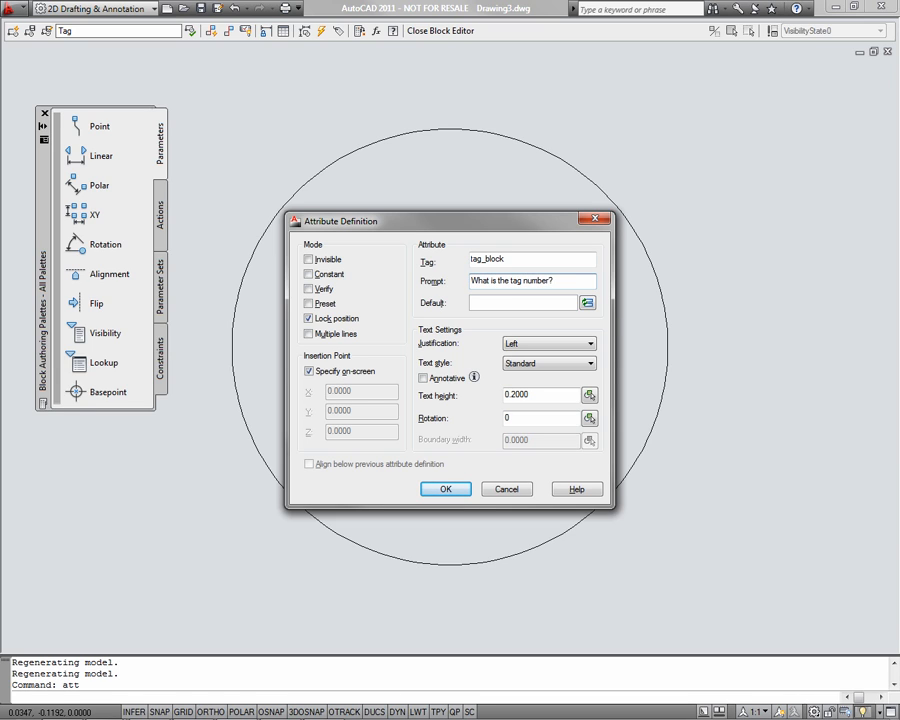
text(#)
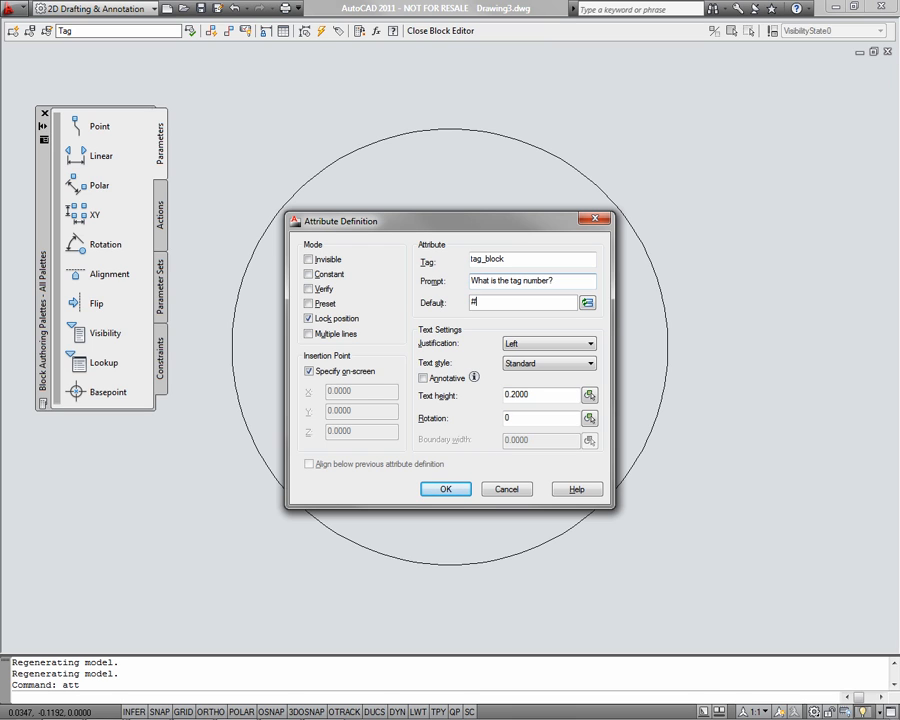
Step: Give the attribute Middle center justification and 0.3 text height, and confirm
click(588, 343)
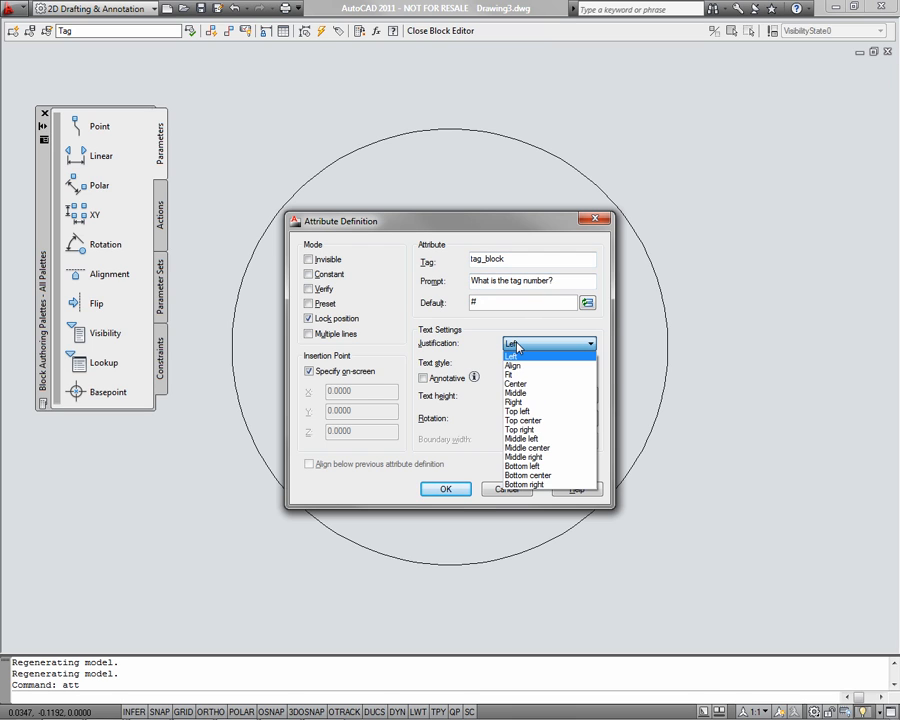
click(525, 447)
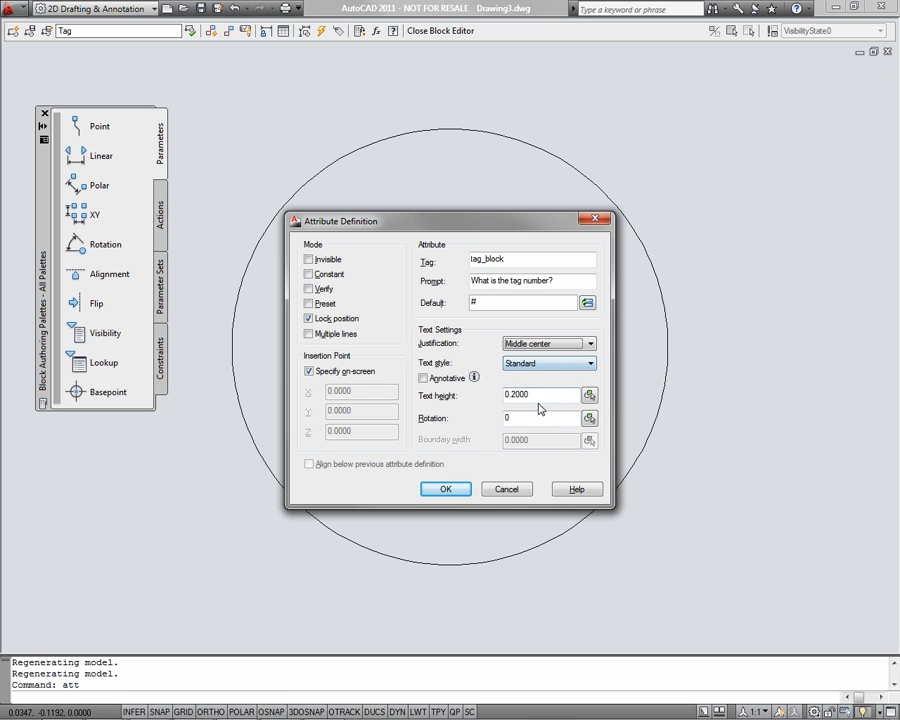
mouse_move(423, 378)
text(.3)
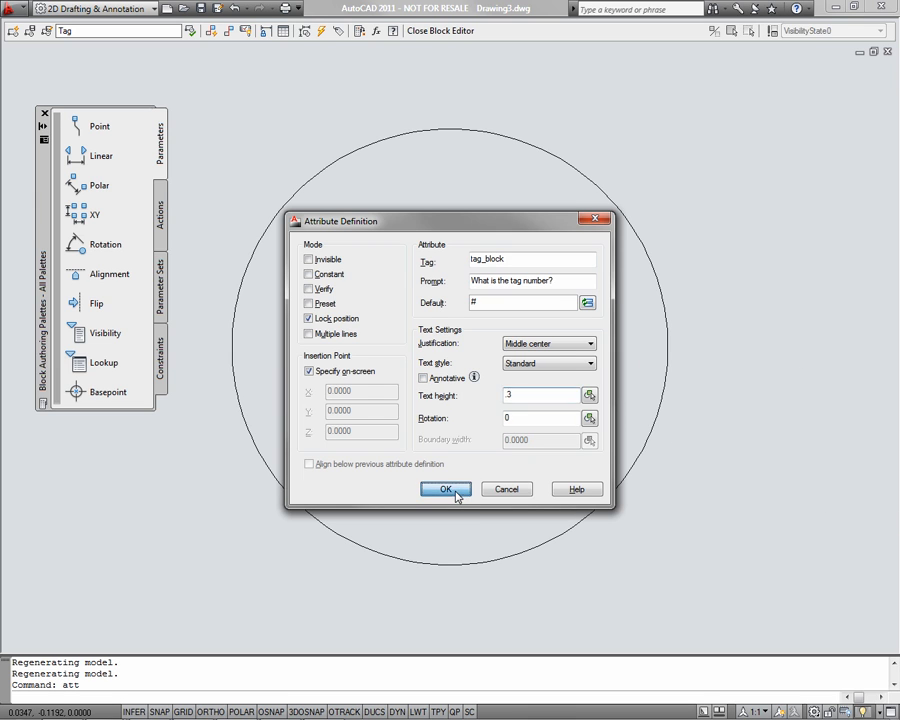
click(446, 489)
text(cen)
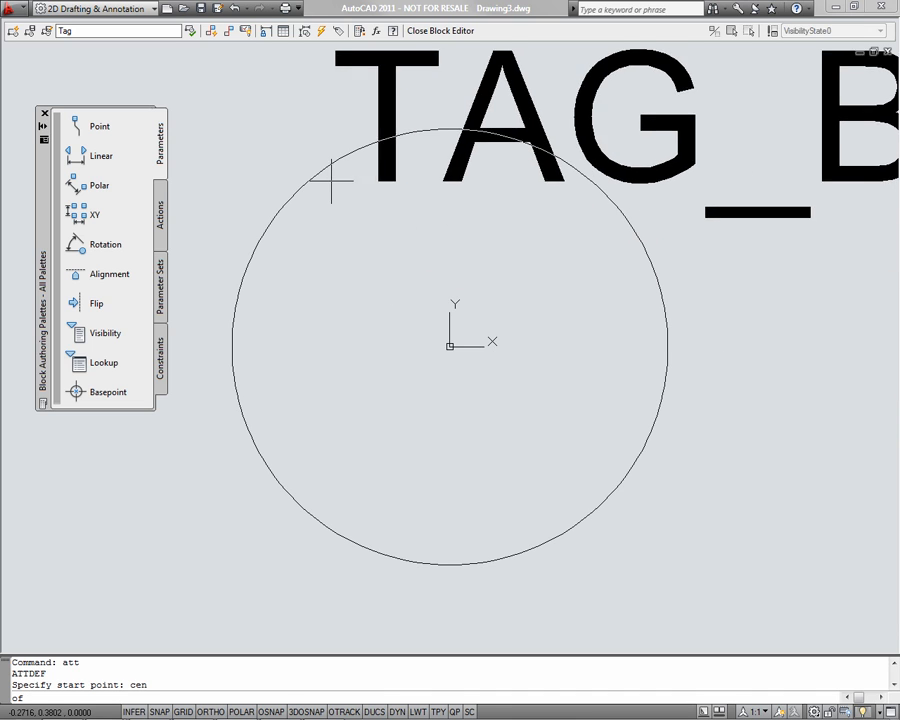
mouse_move(447, 347)
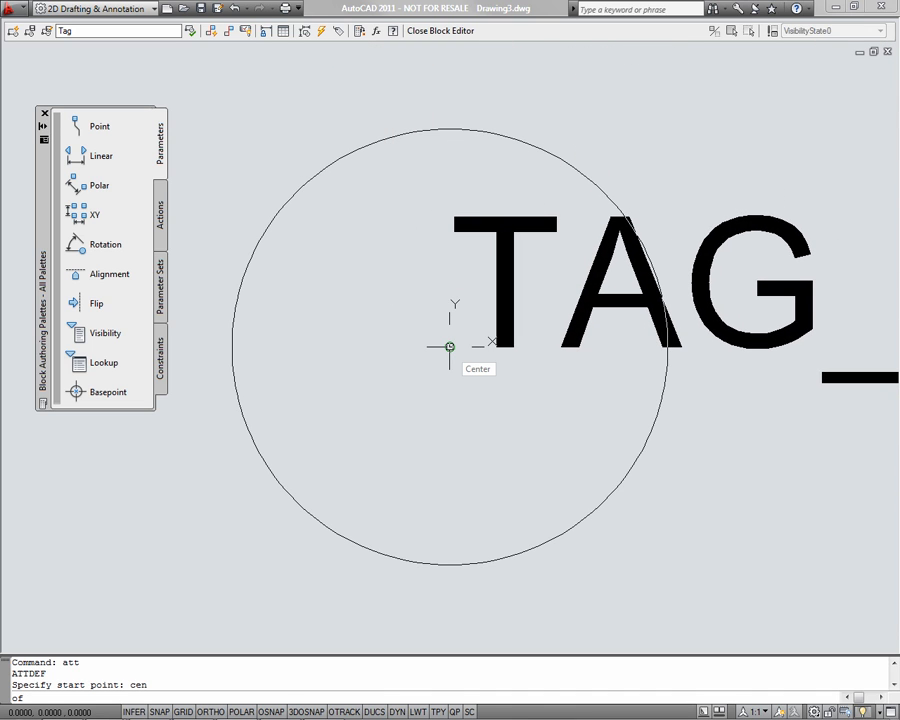
Step: Place TAG_BLOCK at the circle's centre, then close the block editor saving changes to Tag
click(447, 346)
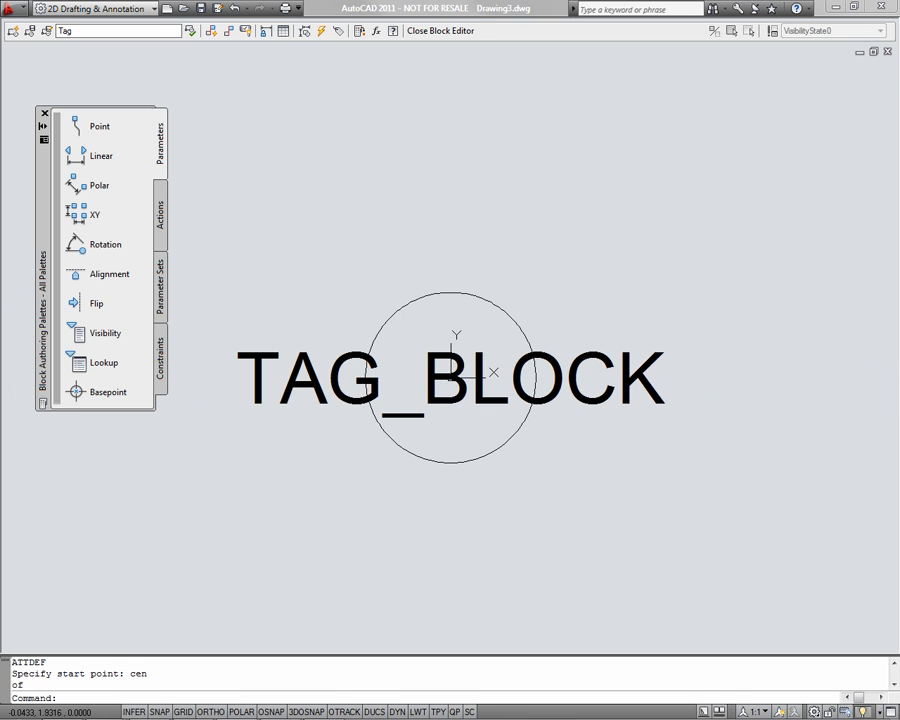
click(440, 30)
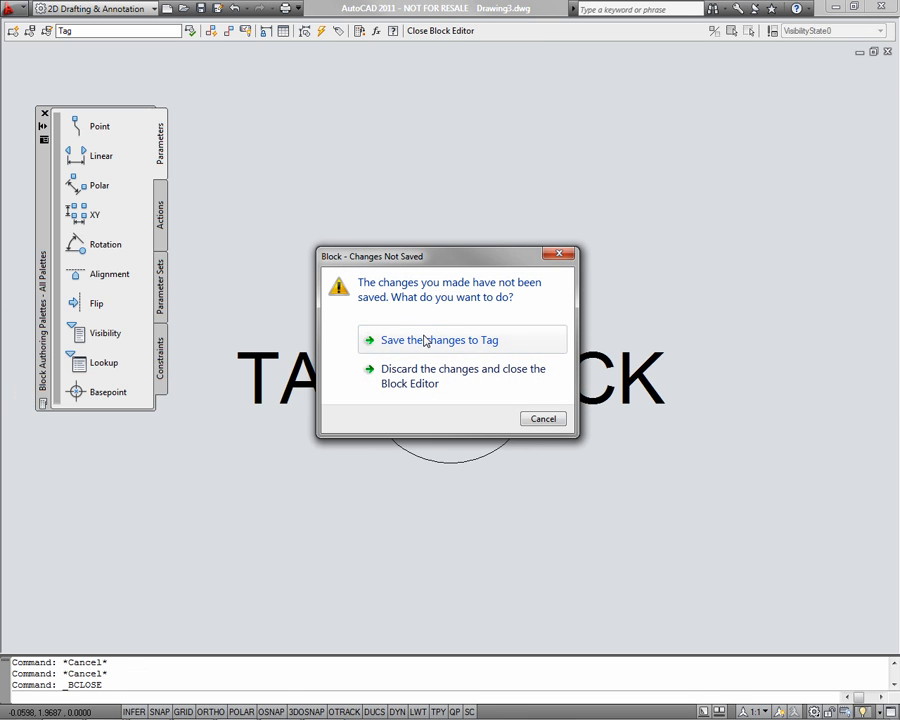
click(463, 376)
text(i)
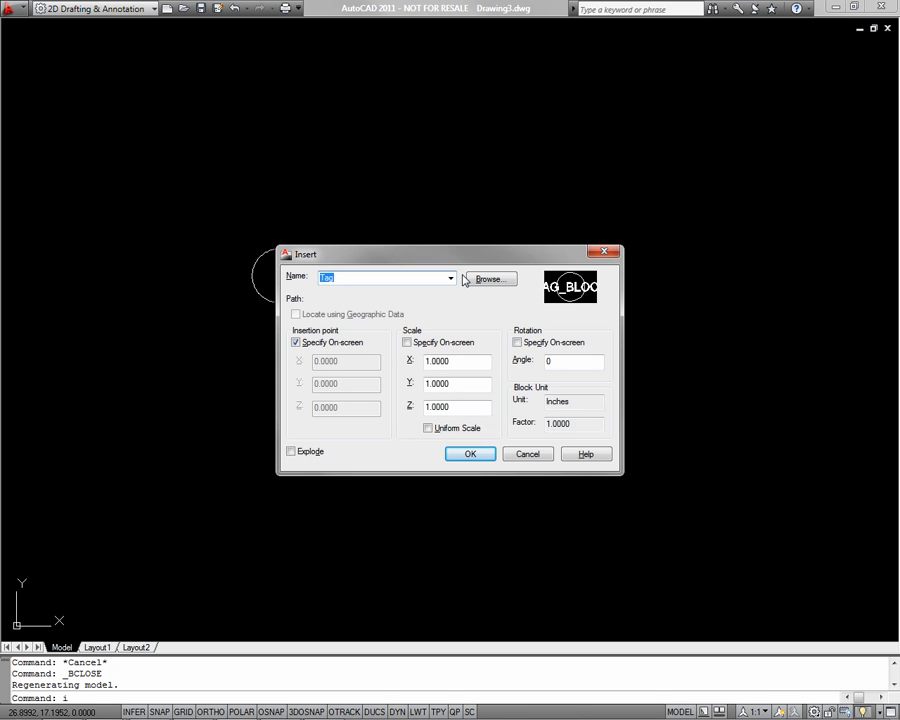
mouse_move(390, 277)
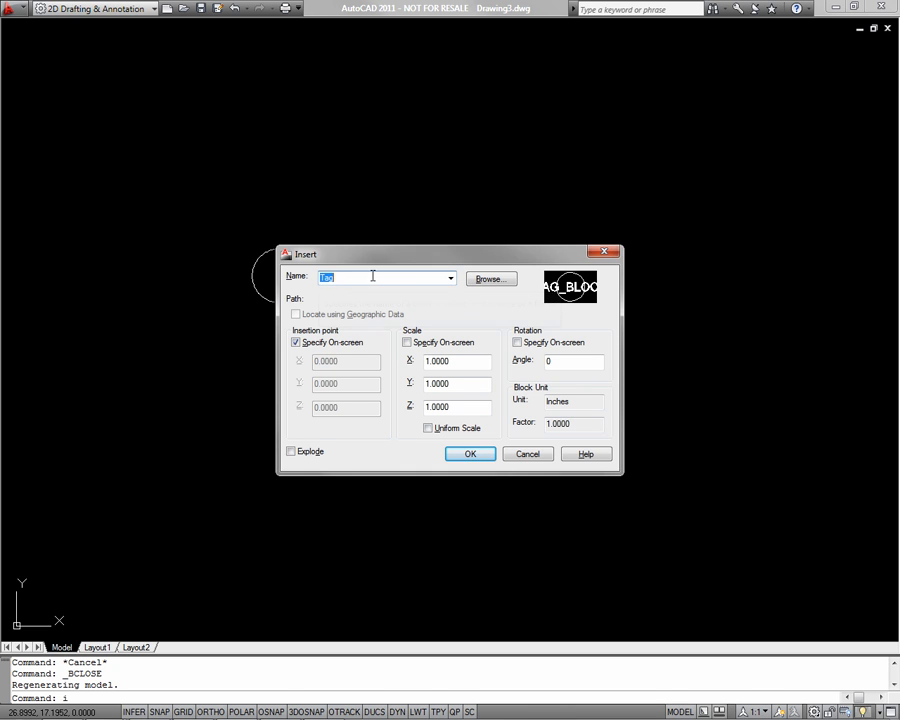
Step: Insert a Tag block showing number 2, then insert another Tag entering number 5
click(470, 453)
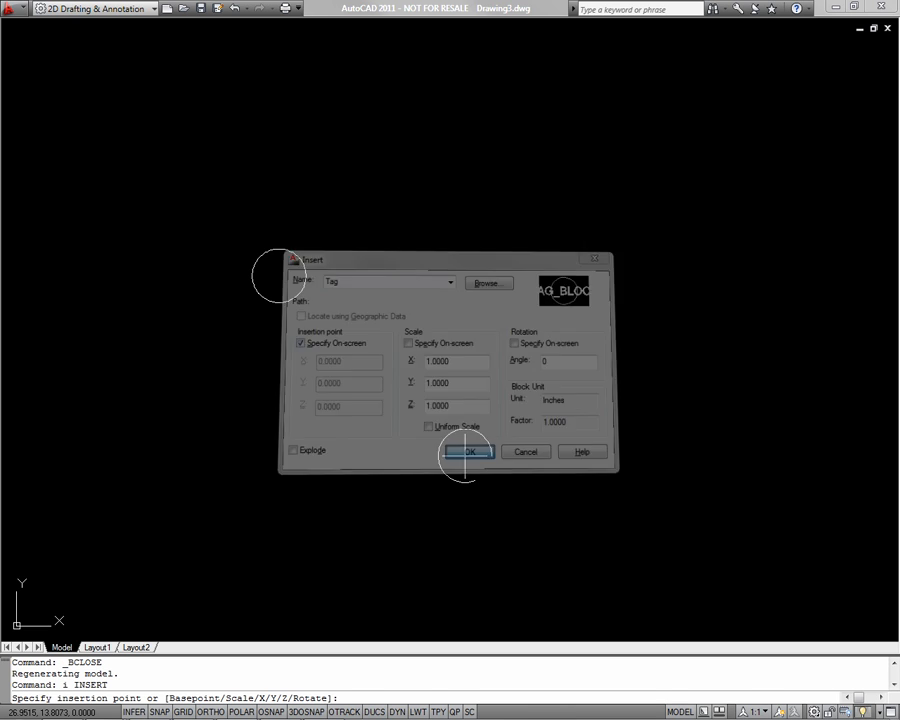
click(470, 451)
text(i)
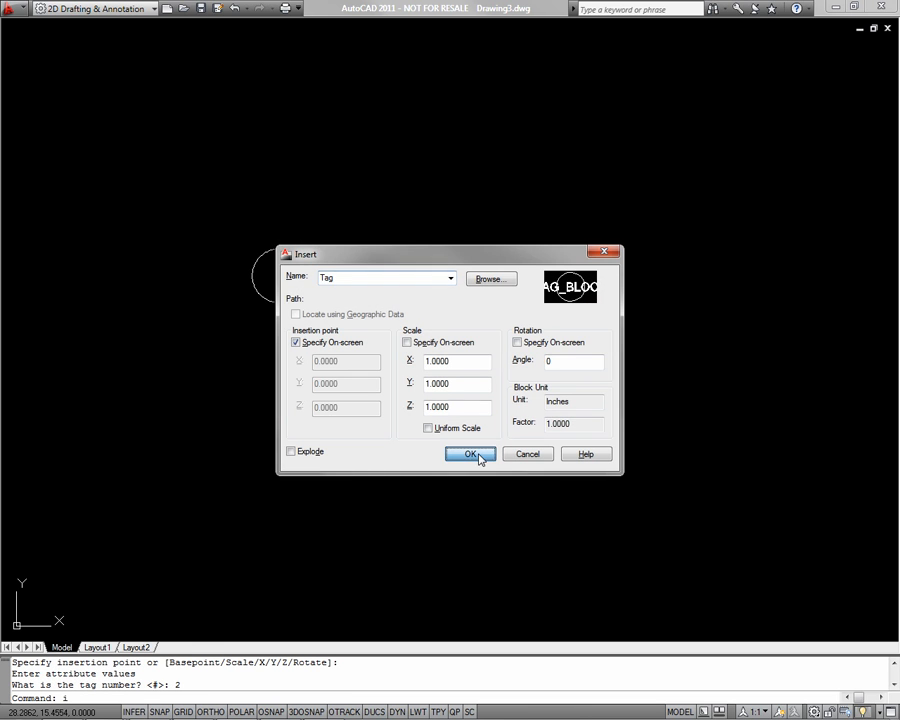
click(471, 454)
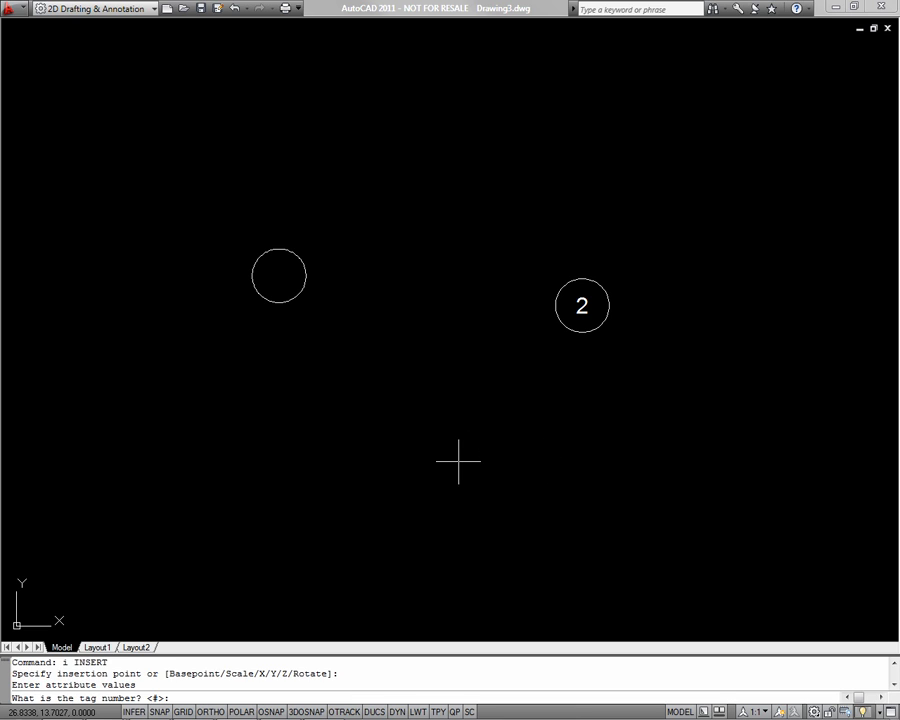
text(5)
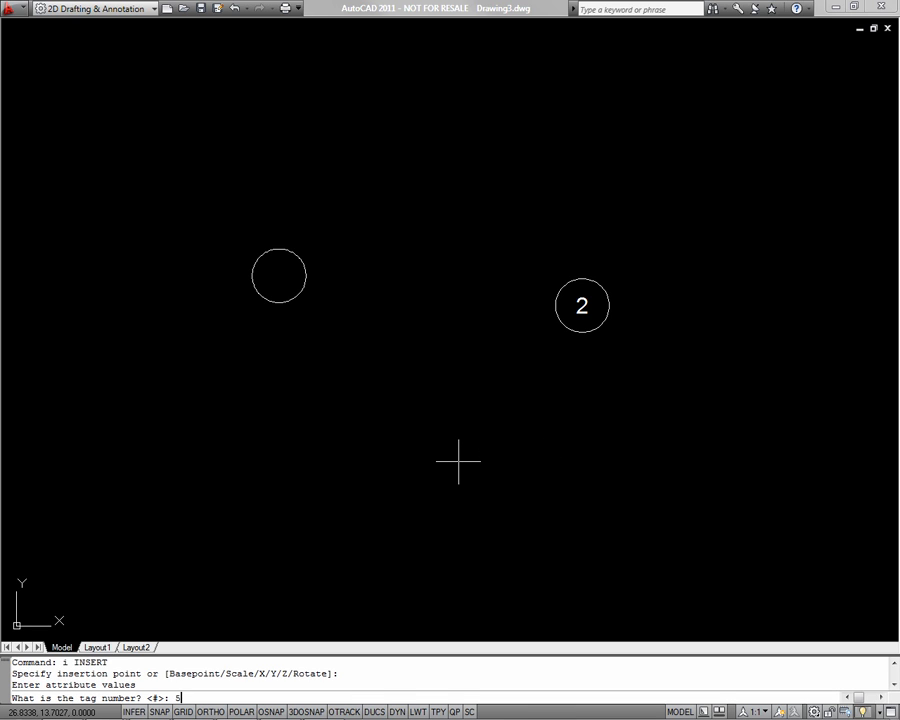